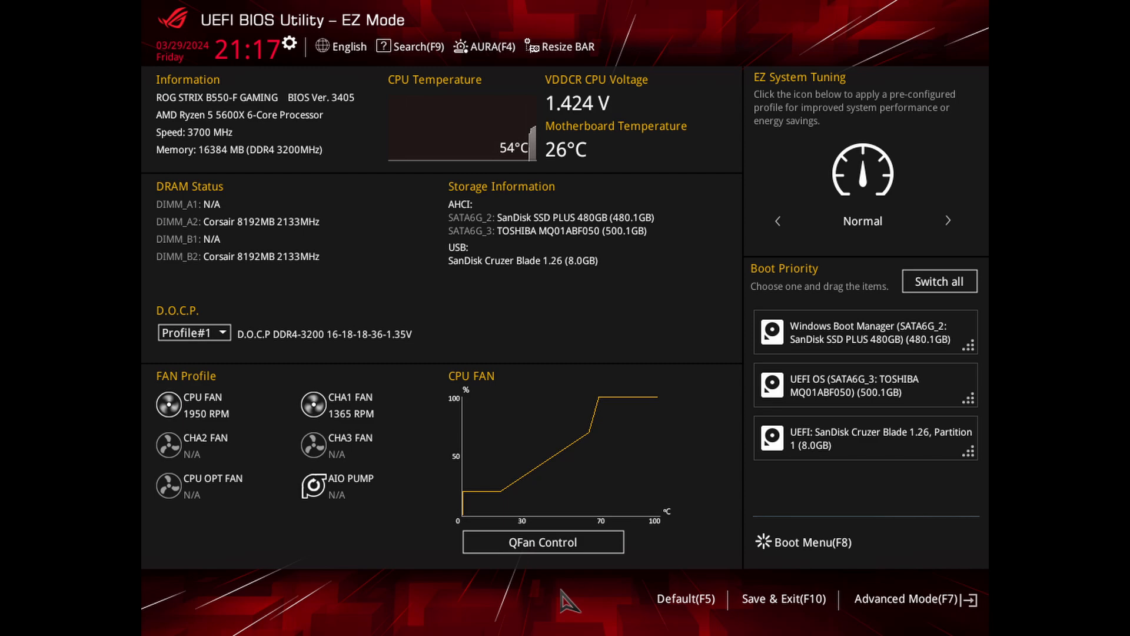
mouse_move(912, 611)
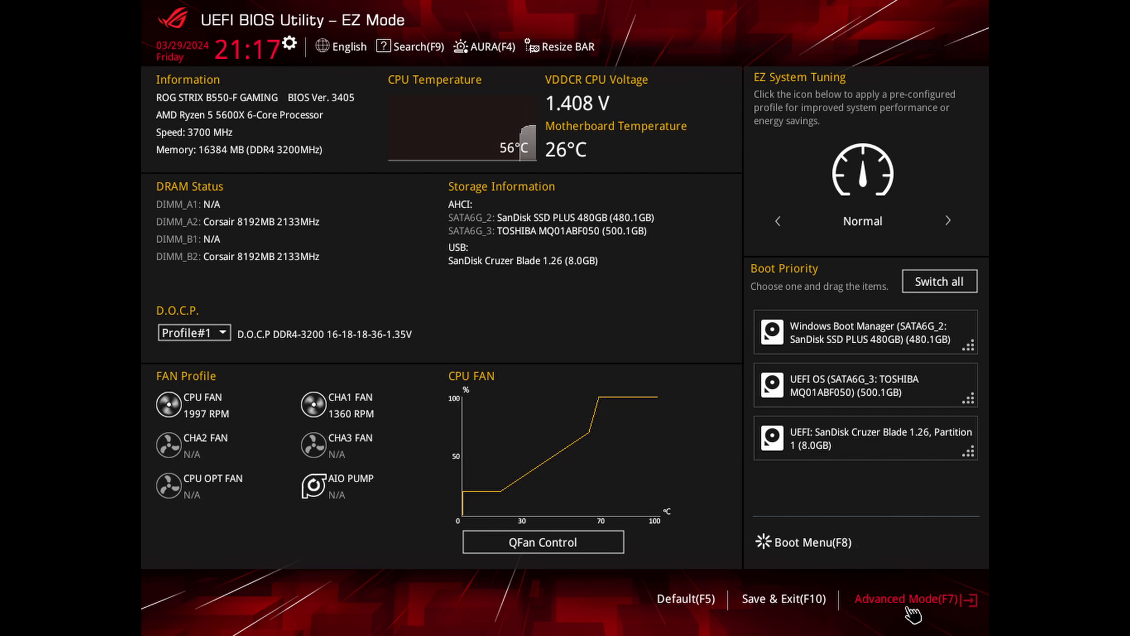
Step: Switch from EZ Mode to Advanced Mode, showing BIOS version and CPU information
click(906, 599)
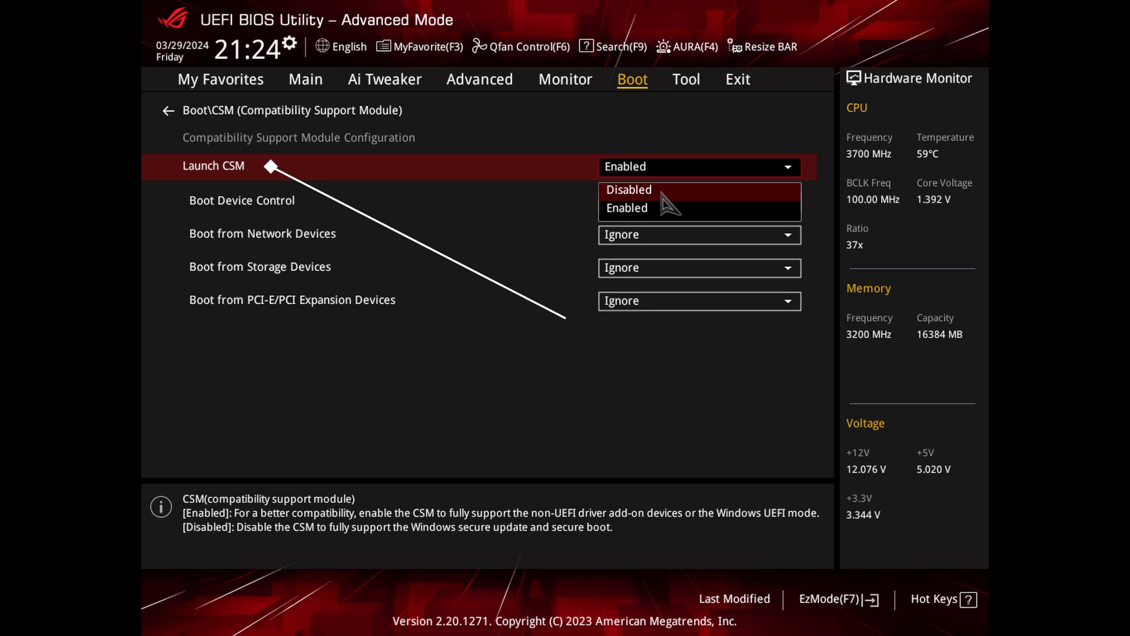
click(305, 78)
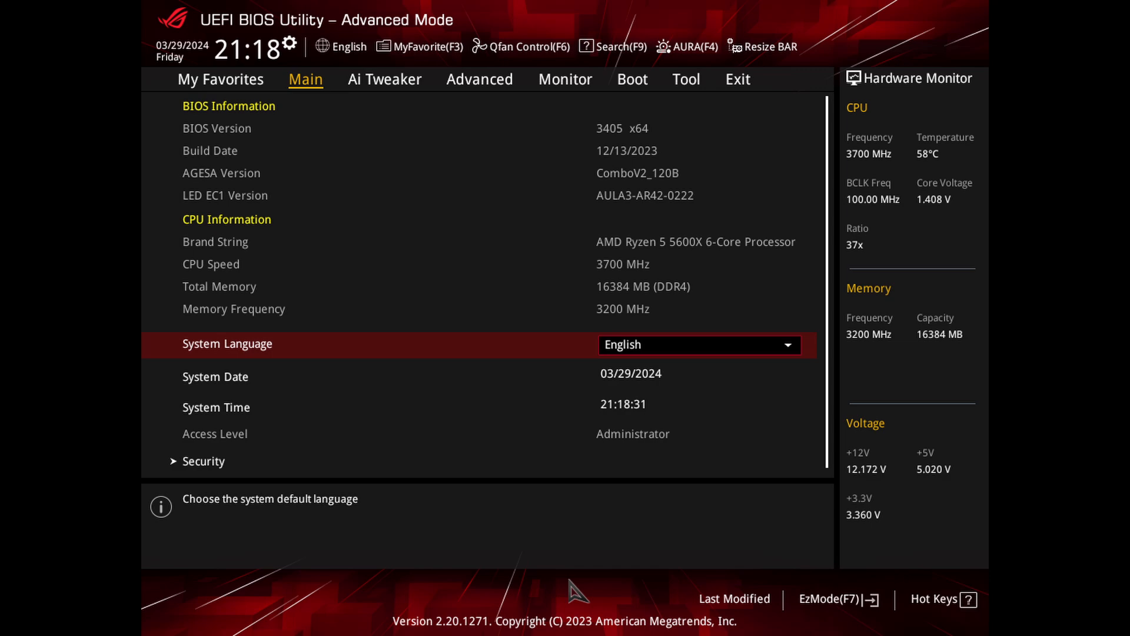
mouse_move(564, 317)
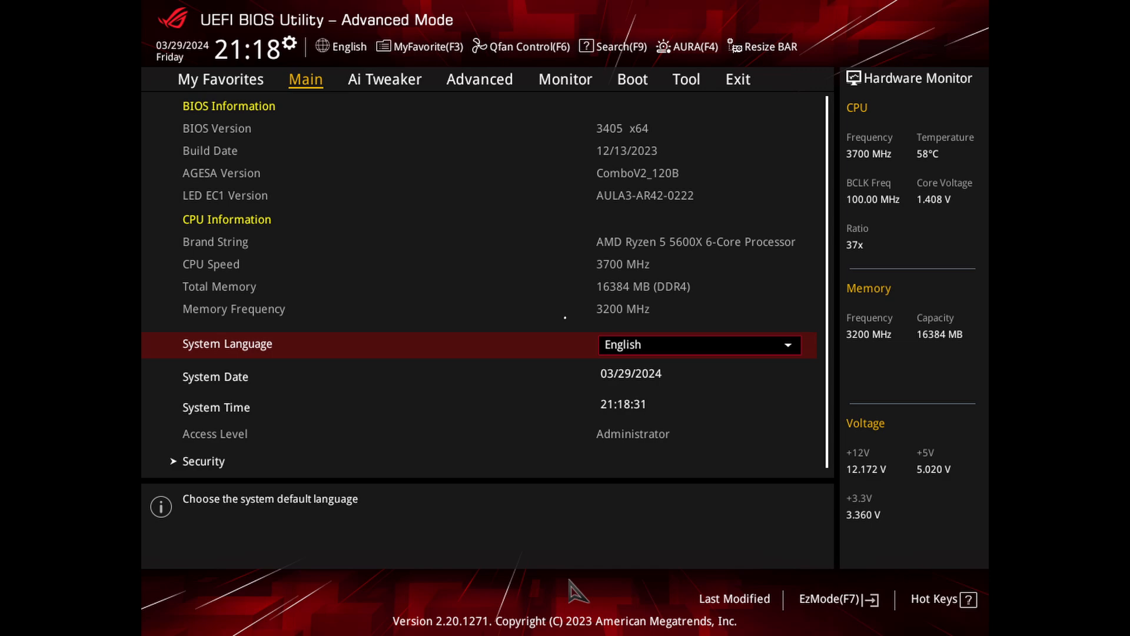
Step: Set the Secure Boot OS Type to Windows UEFI mode
click(632, 79)
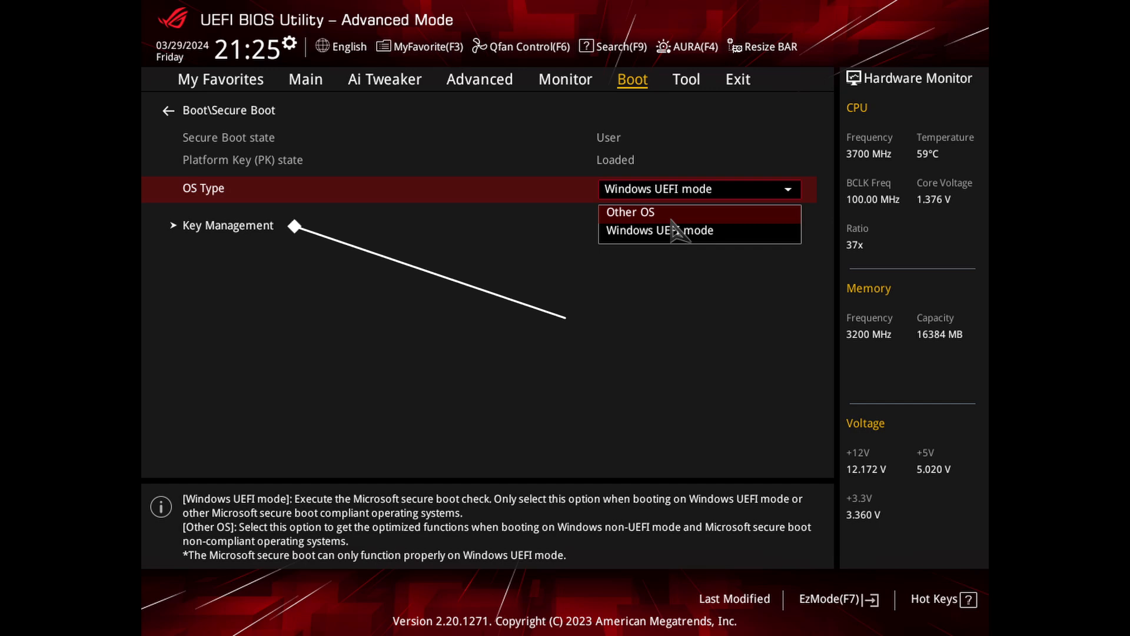
click(227, 224)
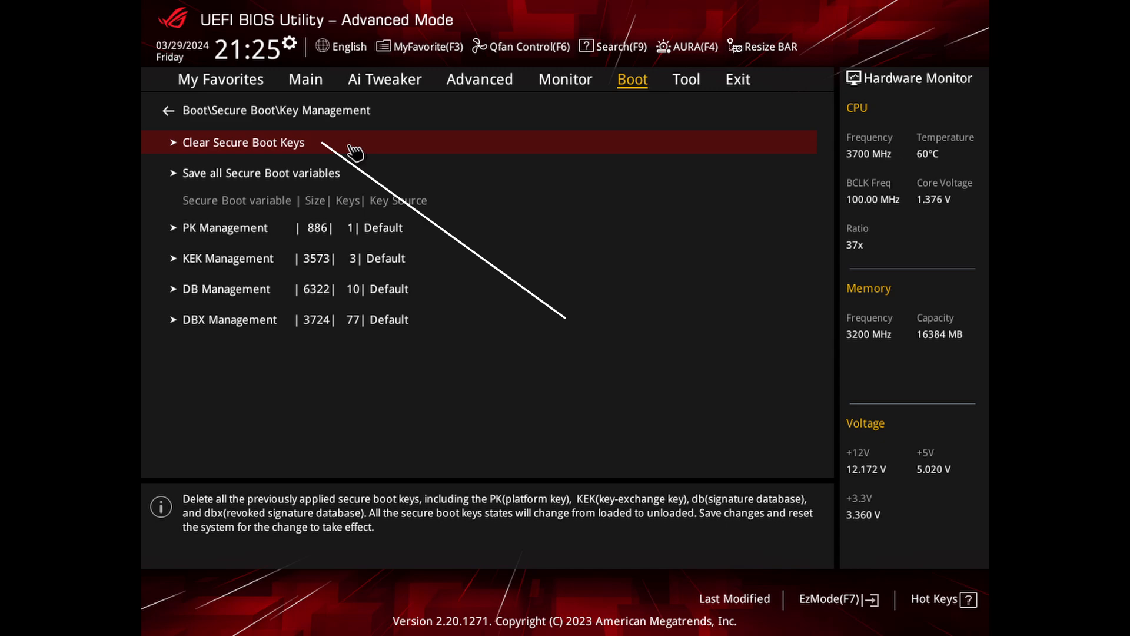
Step: Clear the Secure Boot keys, confirm deletion, and install the default keys
click(244, 142)
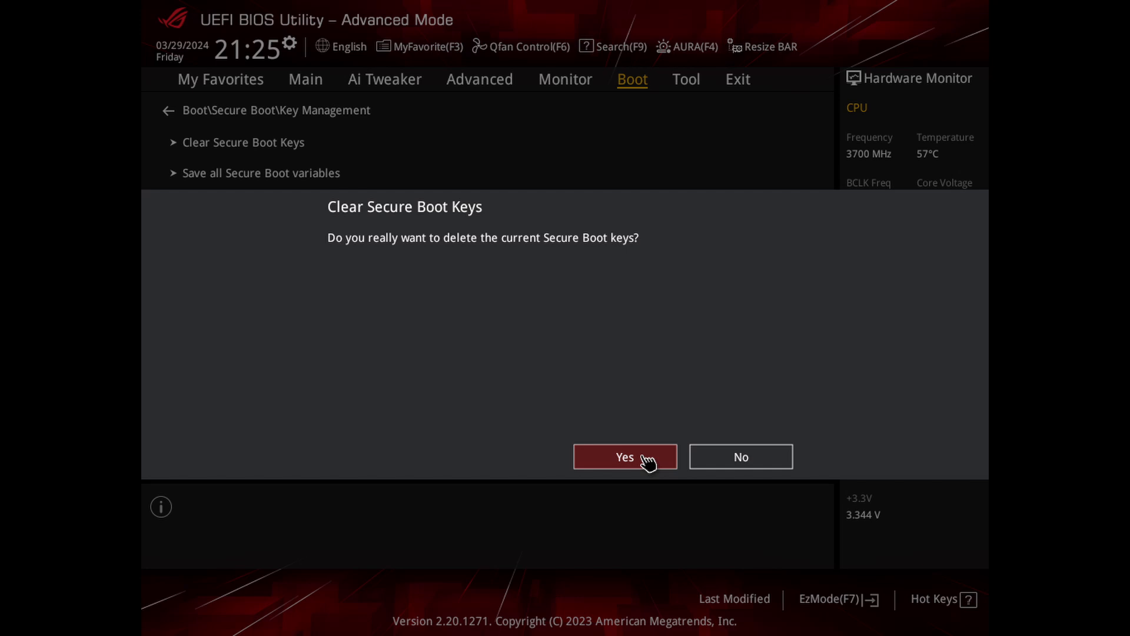
click(624, 456)
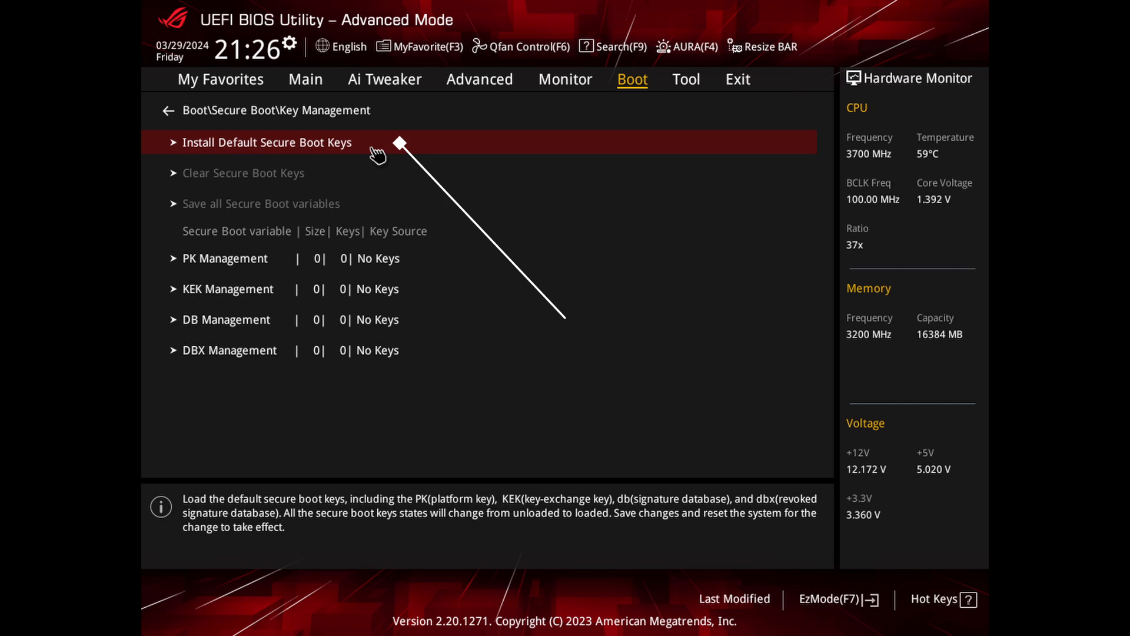
click(738, 79)
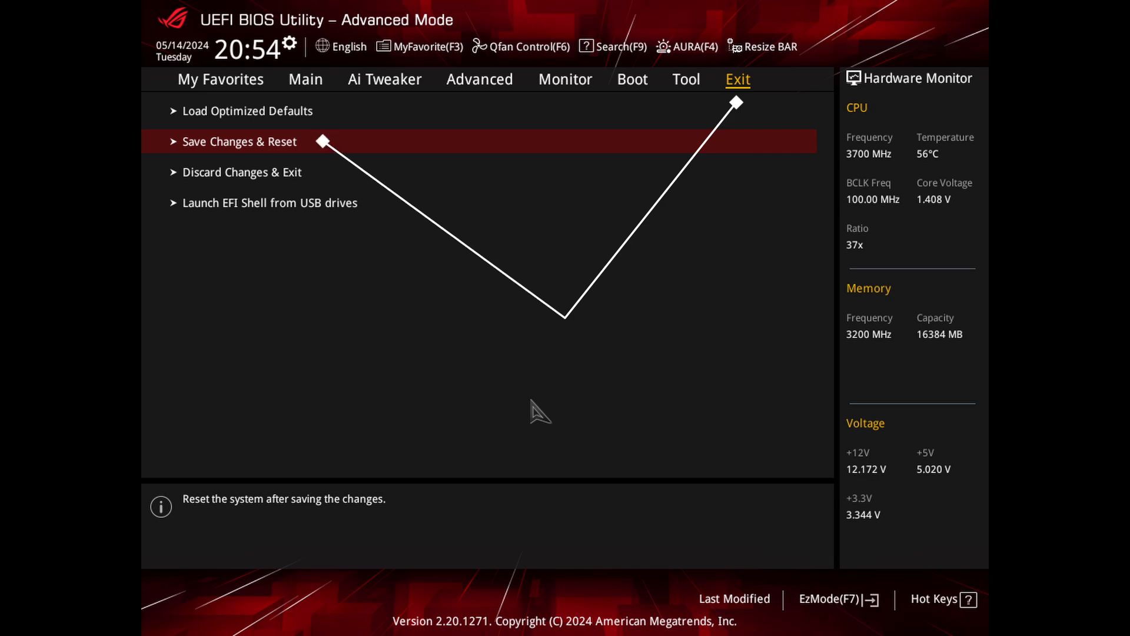
Step: Choose Save Changes & Reset on the Exit tab and confirm with Ok
click(240, 141)
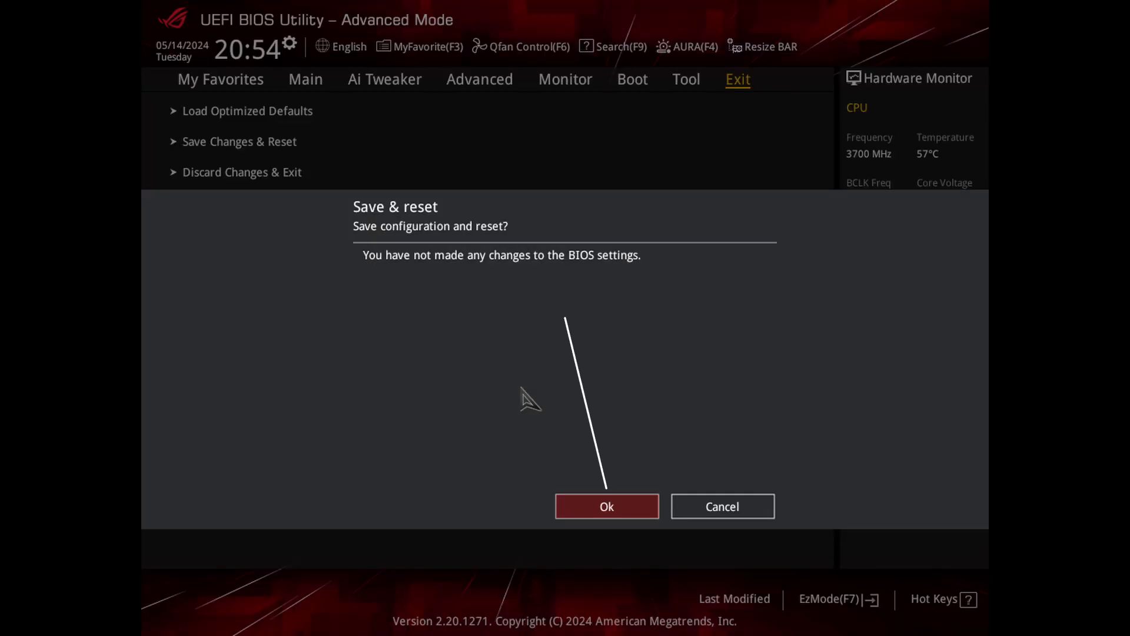
click(607, 506)
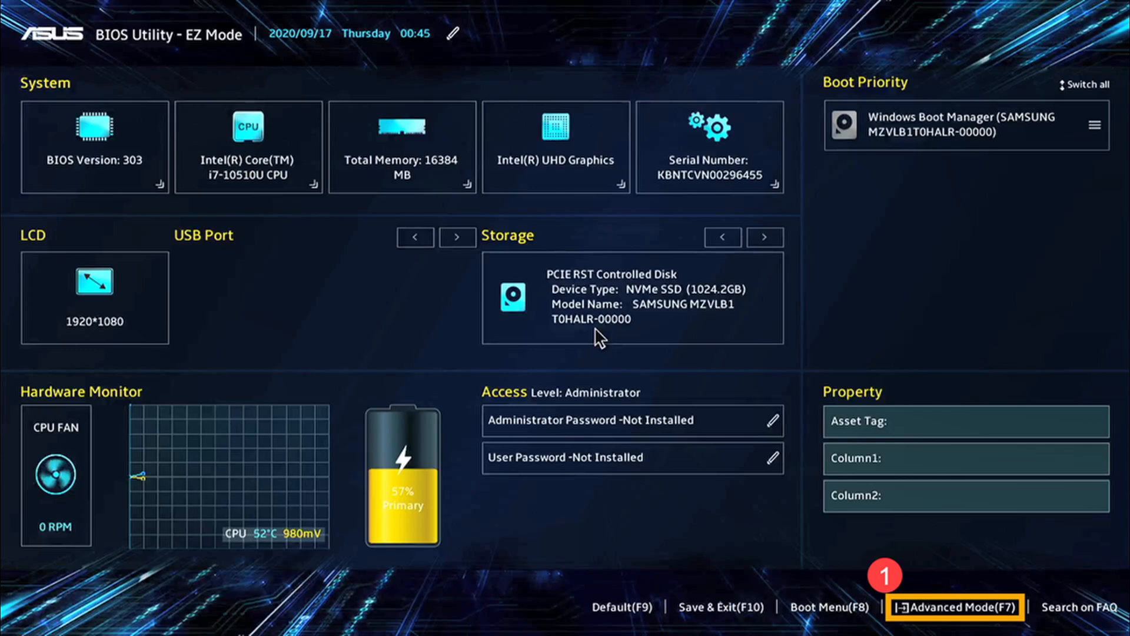
Step: Return to Advanced Mode and confirm the Save & reset dialog with Ok
click(954, 606)
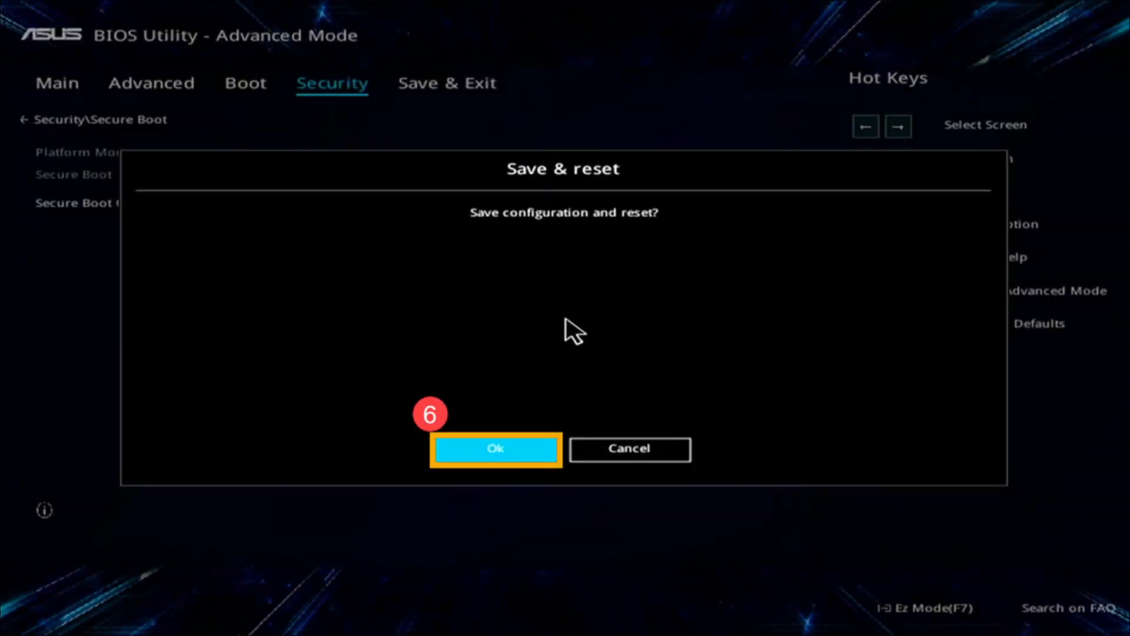
click(496, 447)
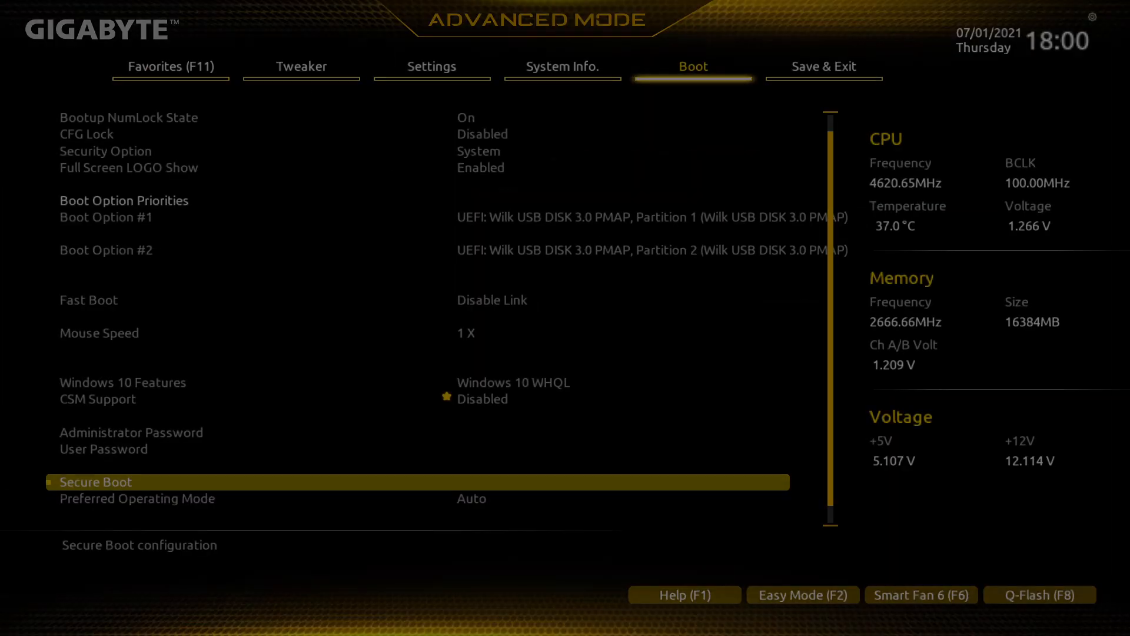
mouse_move(152, 481)
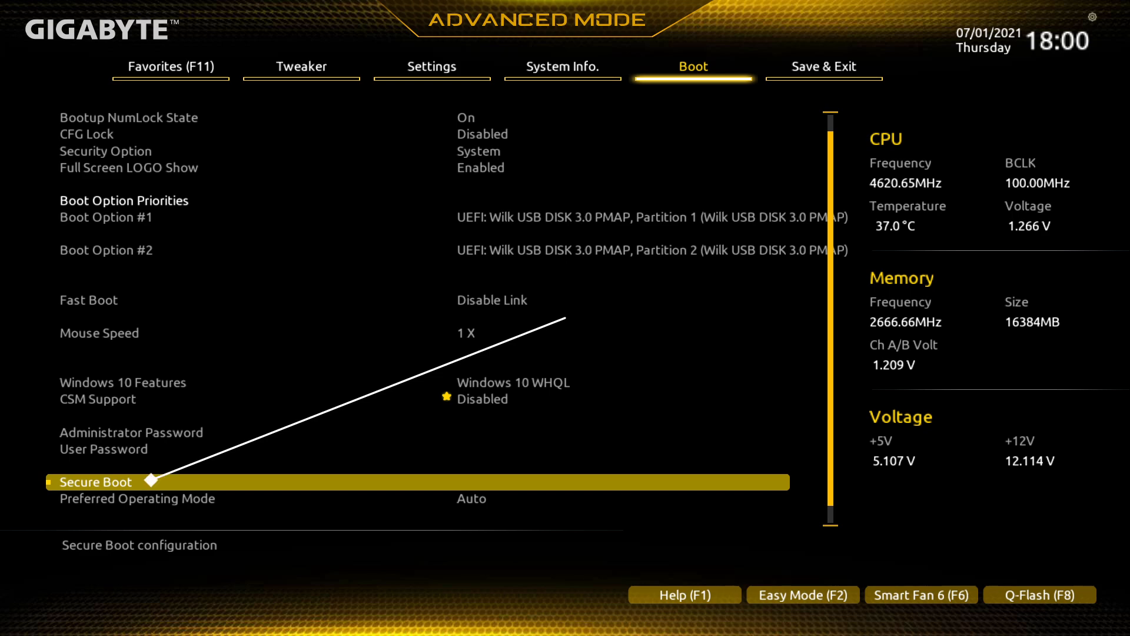